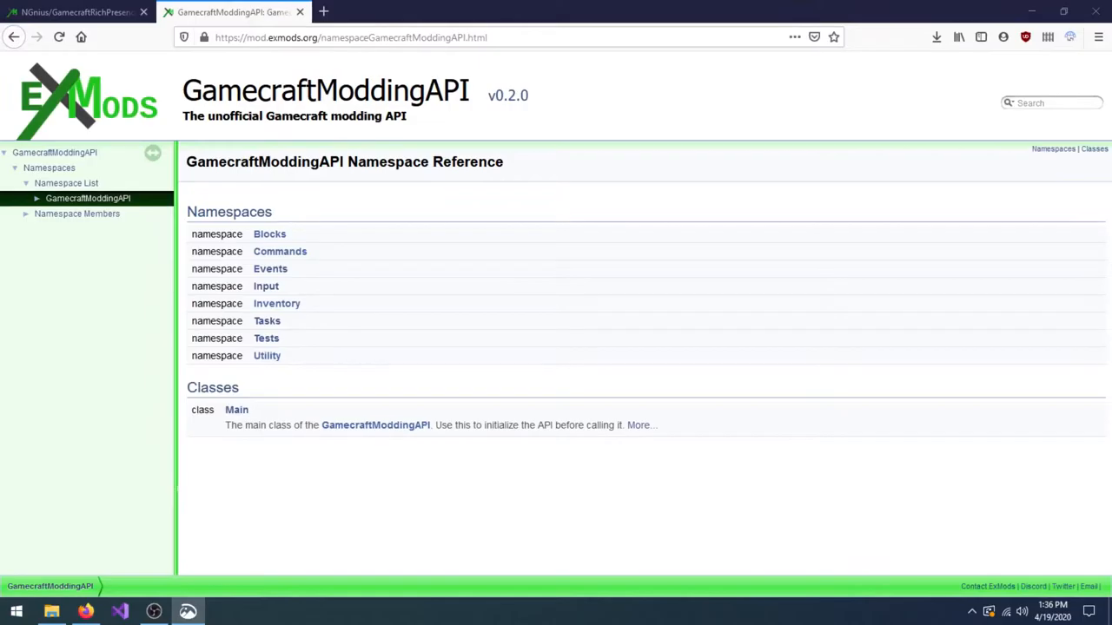
Step: Launch Visual Studio 2019 from the taskbar to reach its start window
left_click(120, 611)
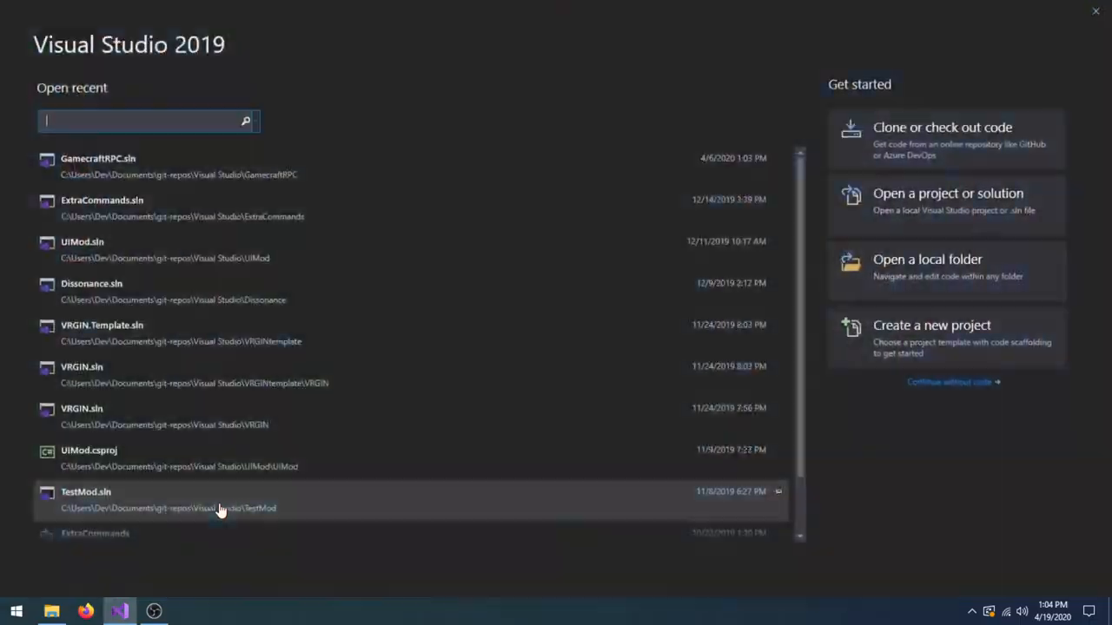
left_click(942, 139)
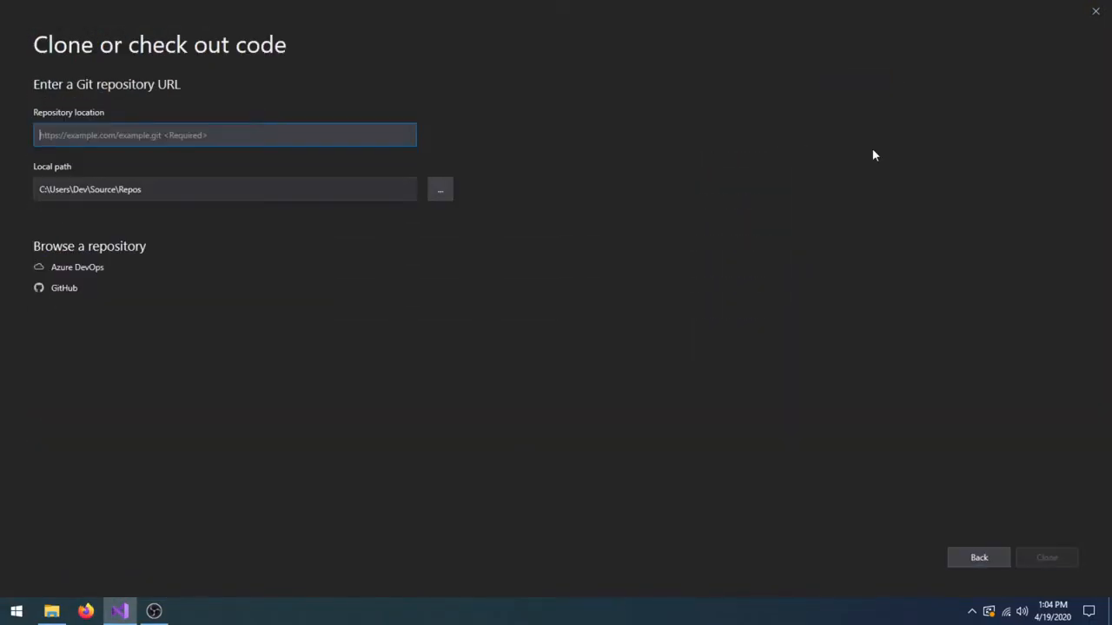
type("https://git.exmods.org")
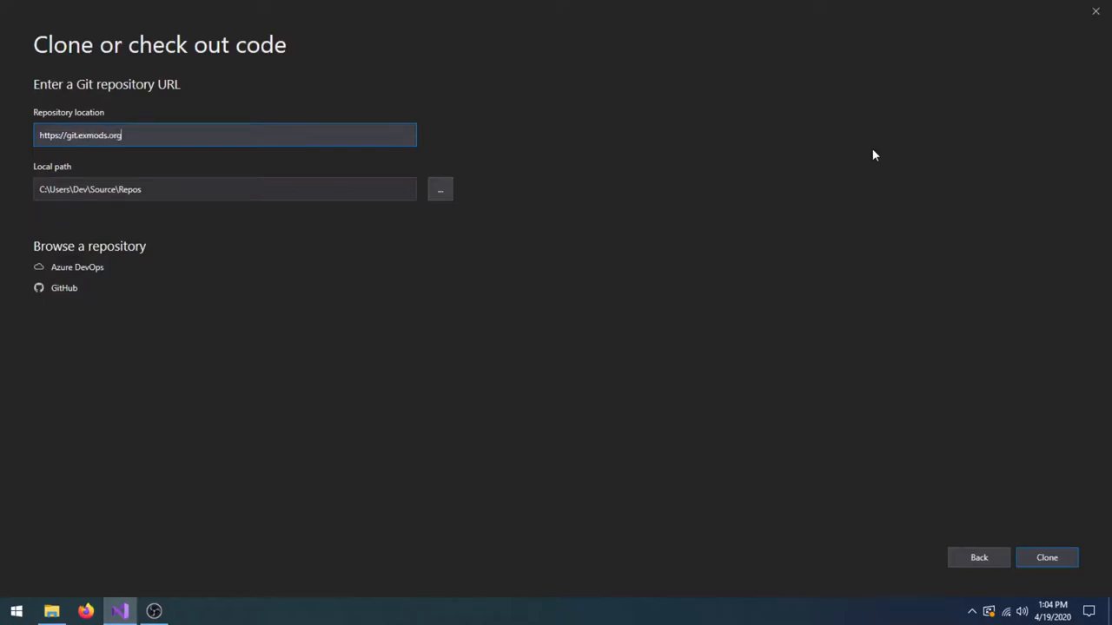
type("/modtai")
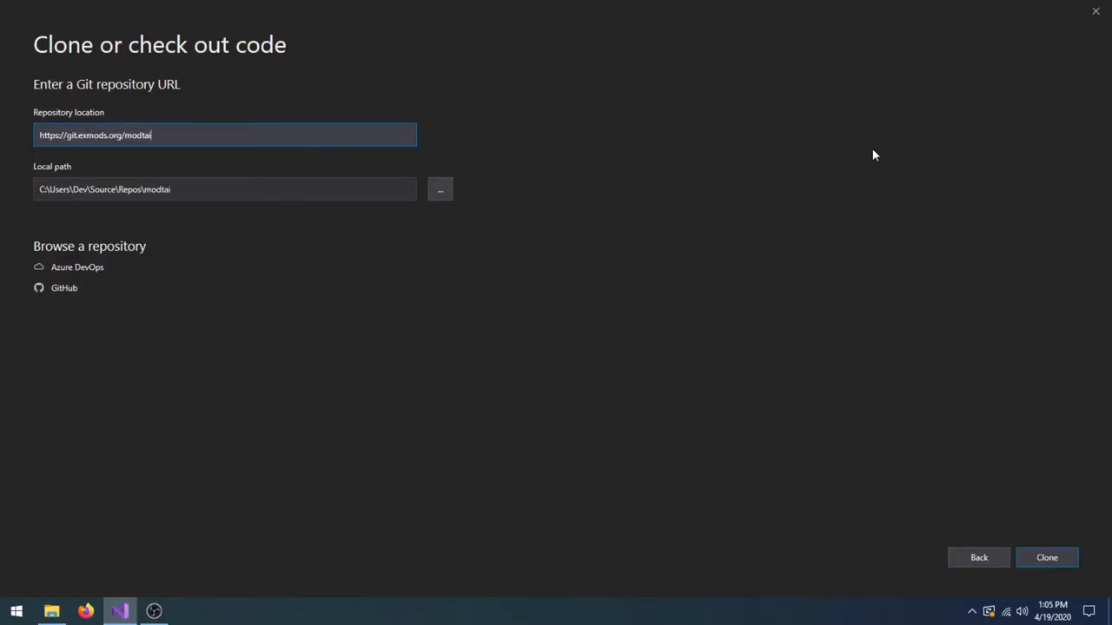
type("ners/HelloModdingWorld")
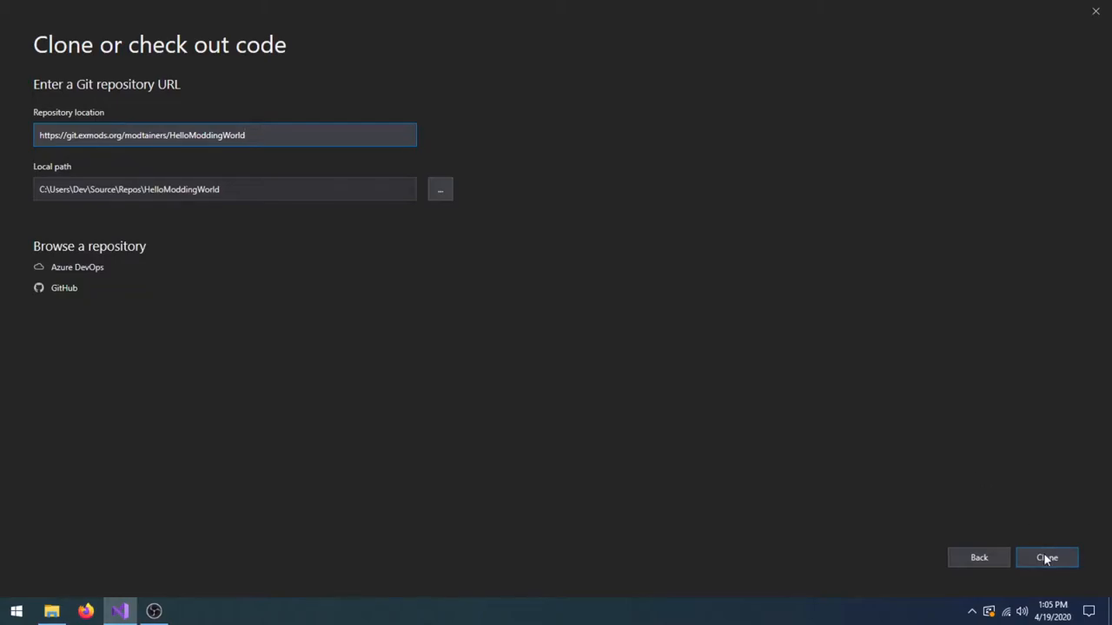
left_click(1047, 557)
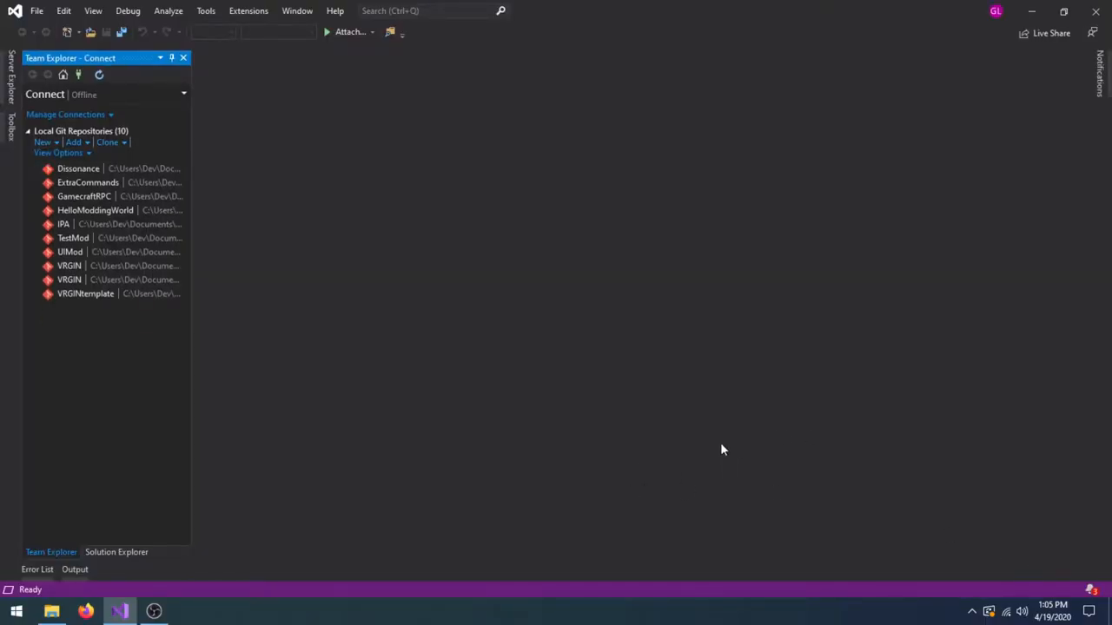
Step: Load the HelloModdingWorld.sln solution and open MyPlugin.cs in the editor
double_click(96, 210)
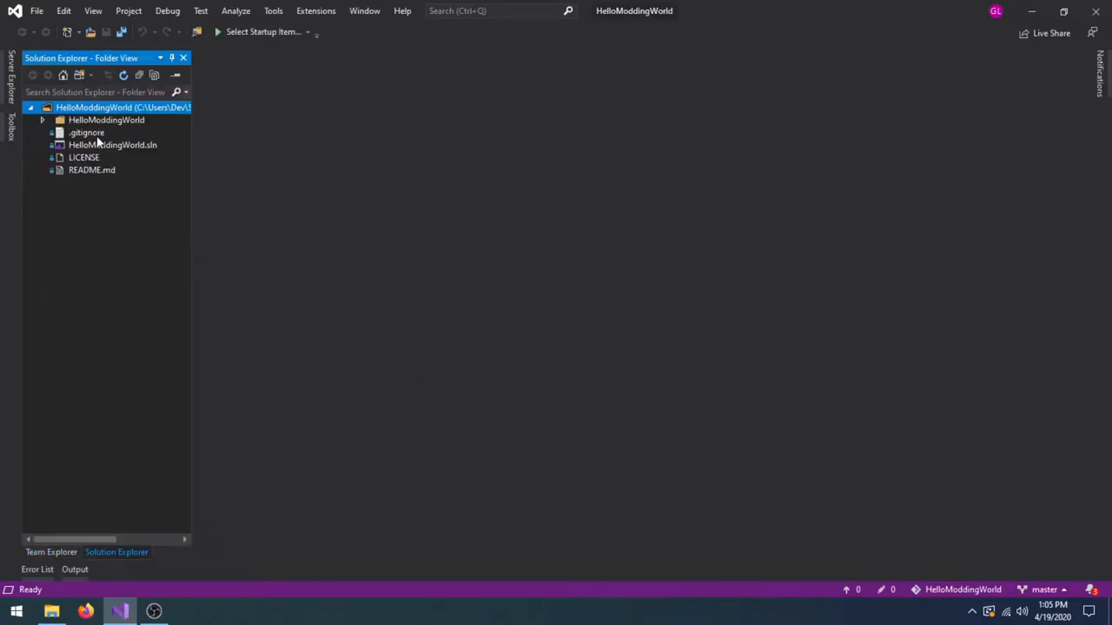
left_click(113, 145)
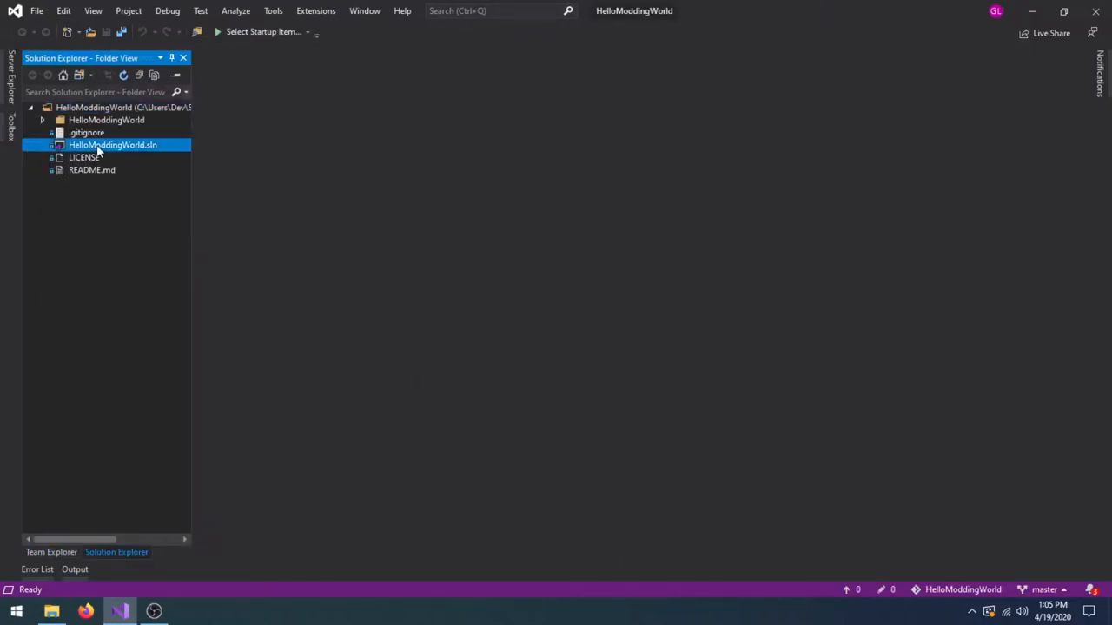
double_click(112, 145)
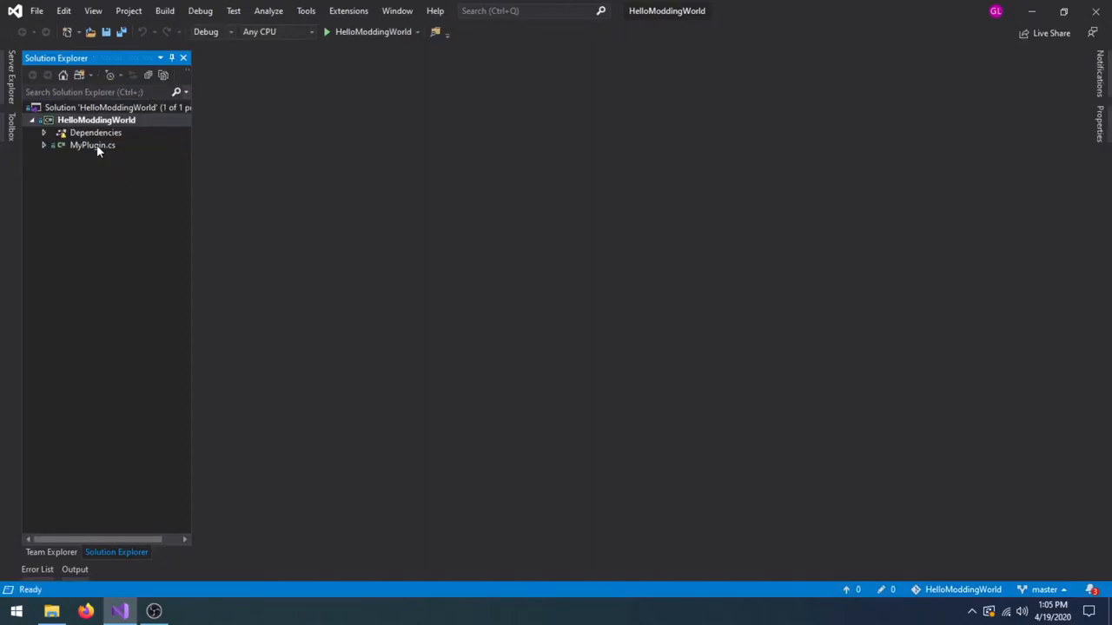
double_click(93, 145)
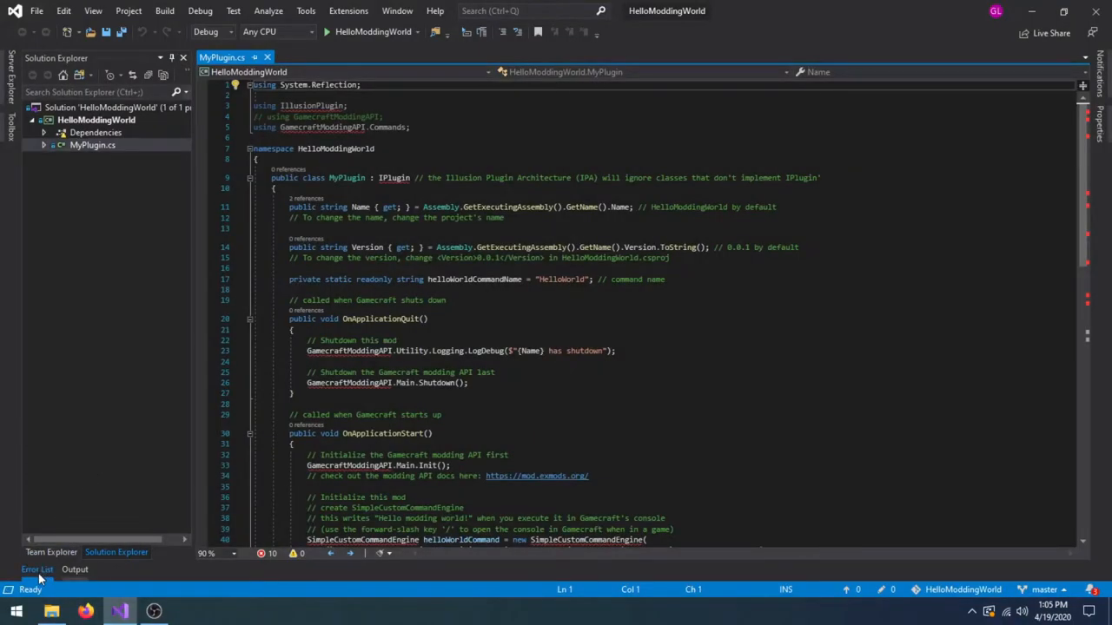
left_click(36, 569)
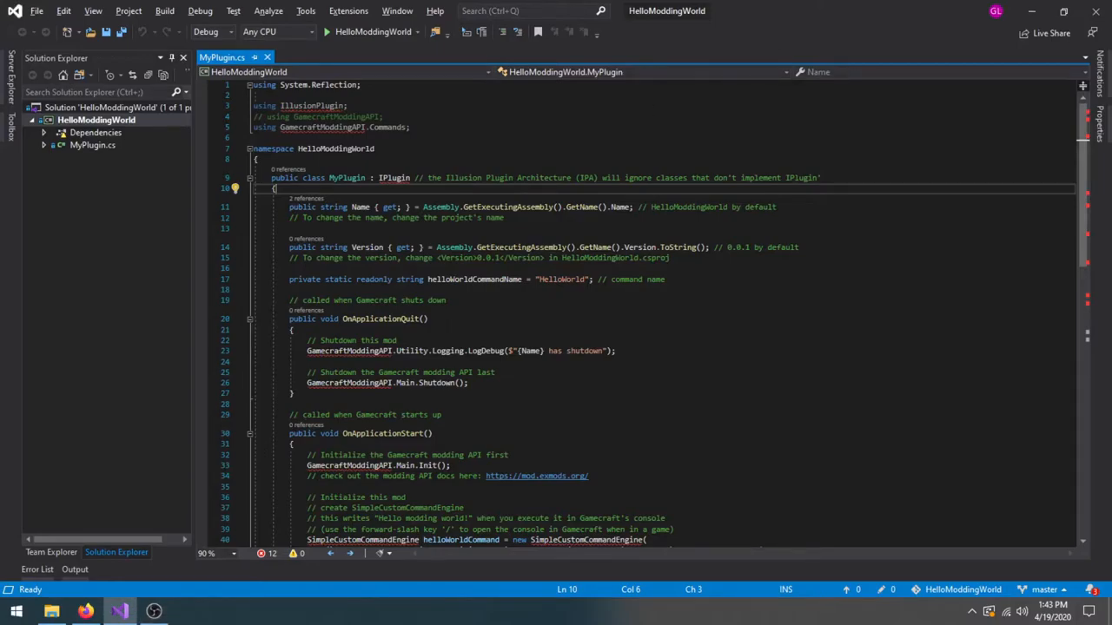
Step: Run Command Prompt as administrator from the Start menu
left_click(15, 611)
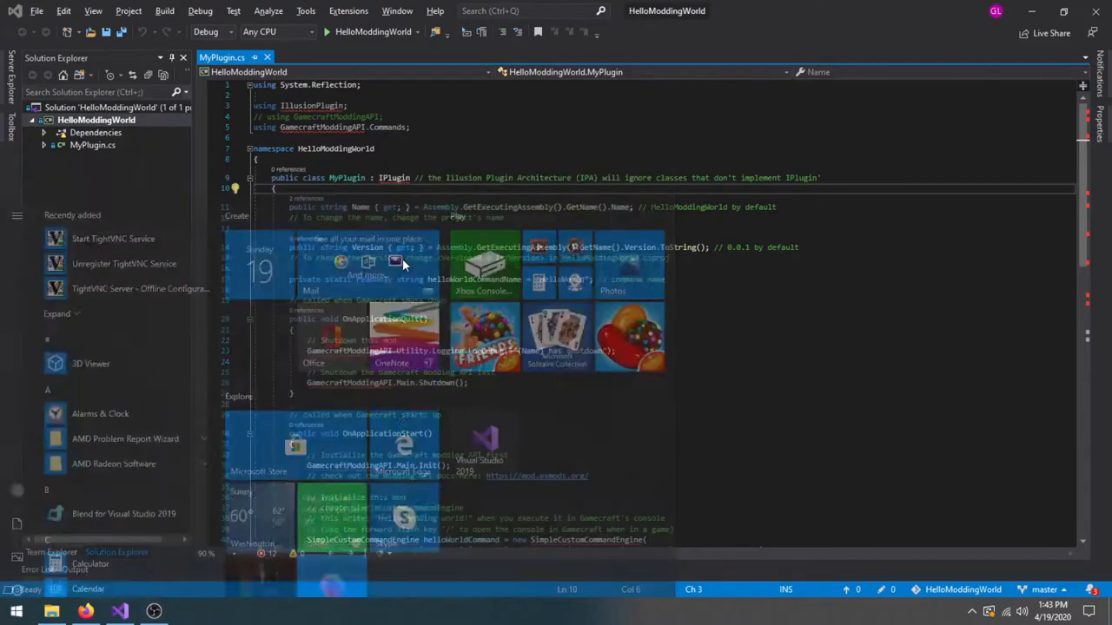
right_click(114, 230)
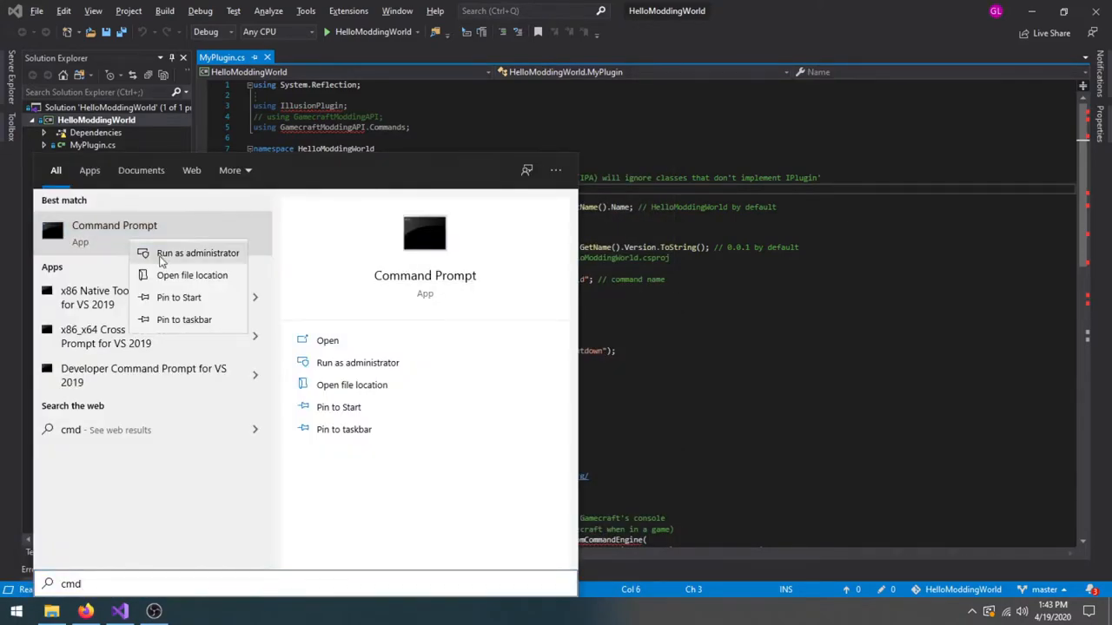
left_click(197, 253)
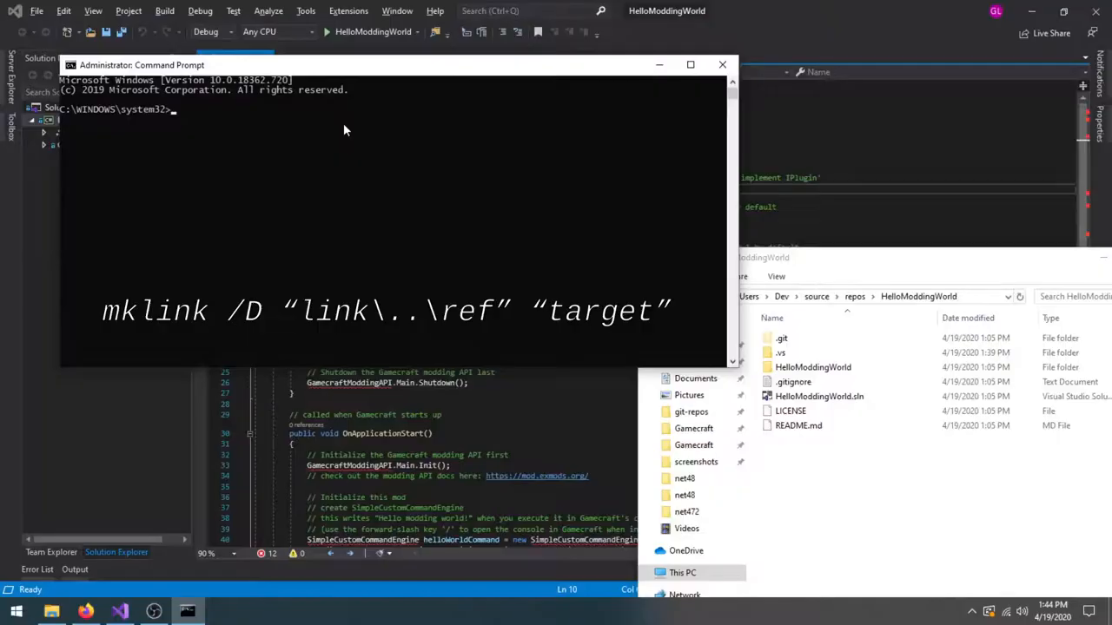
Step: Run mklink /D linking HelloModdingWorld\ref to the Steam Gamecraft install folder
type("mklink /D C:")
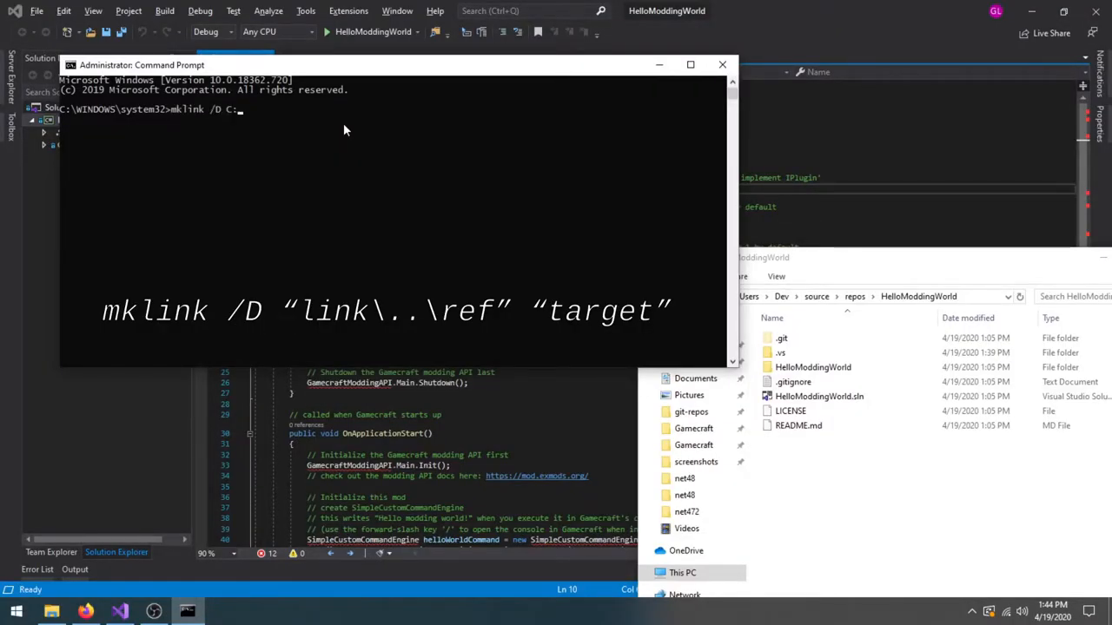
type("\\Users")
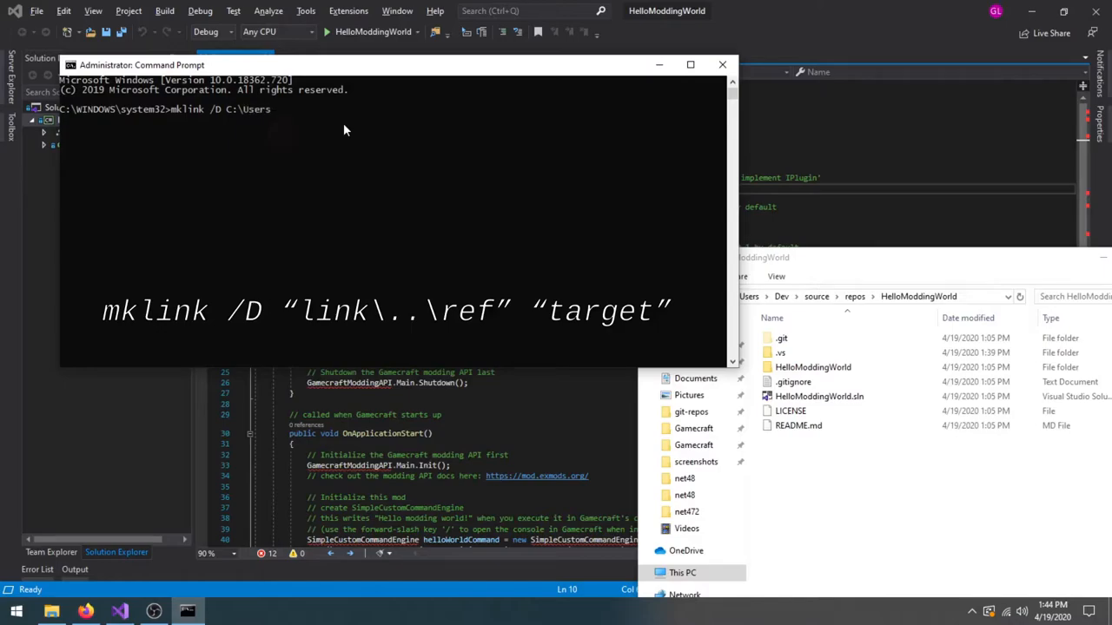
type("Dev")
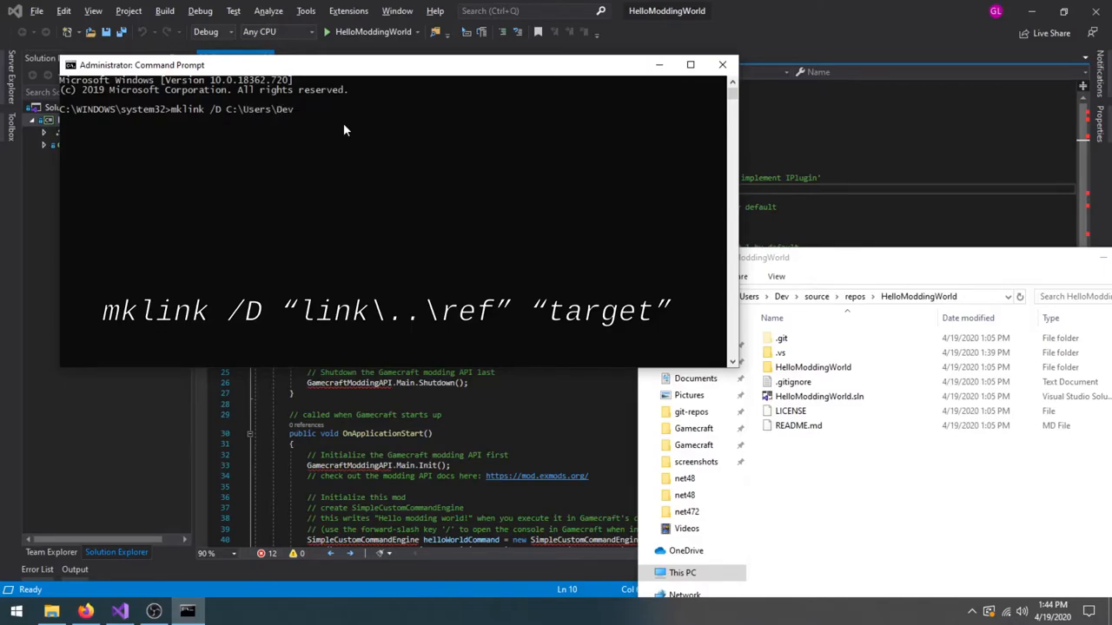
type("source\\")
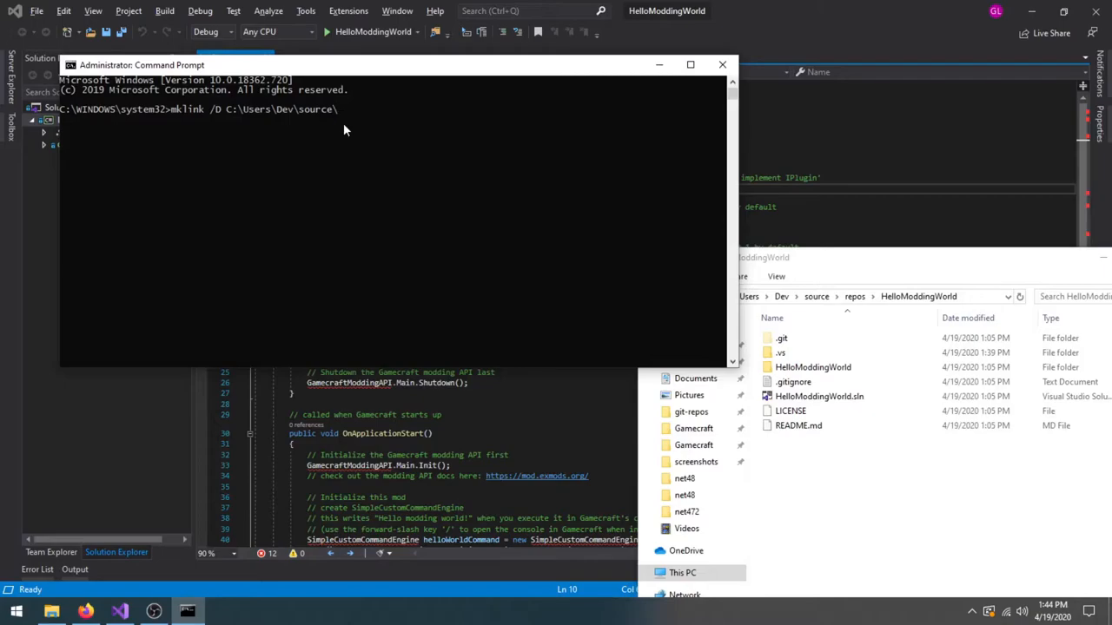
type("repos\\HelloModdingWorld")
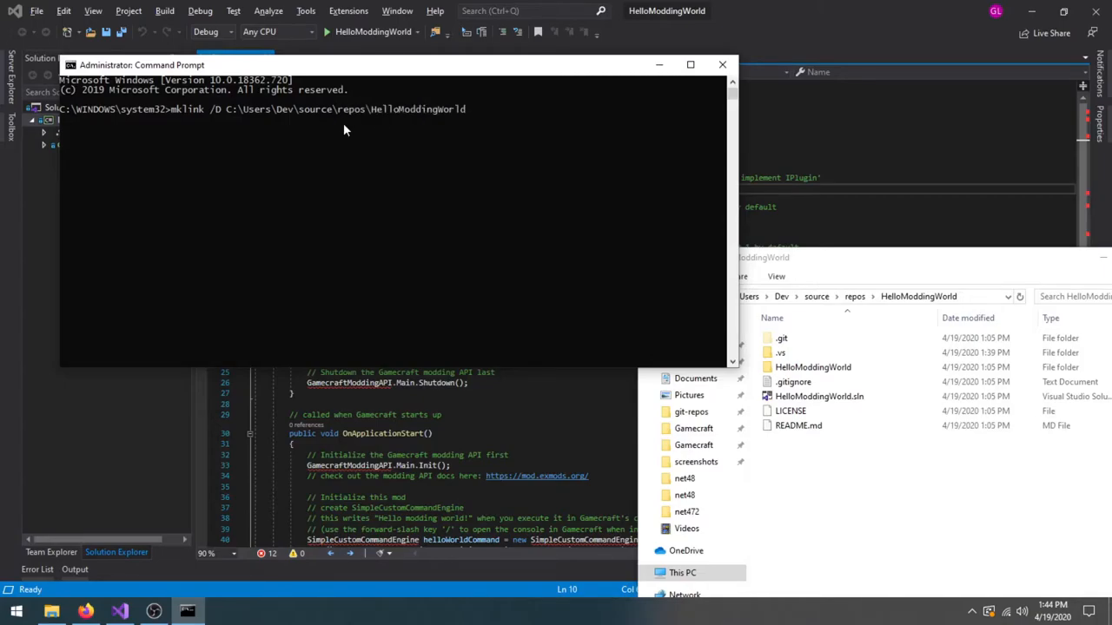
type("\\ref")
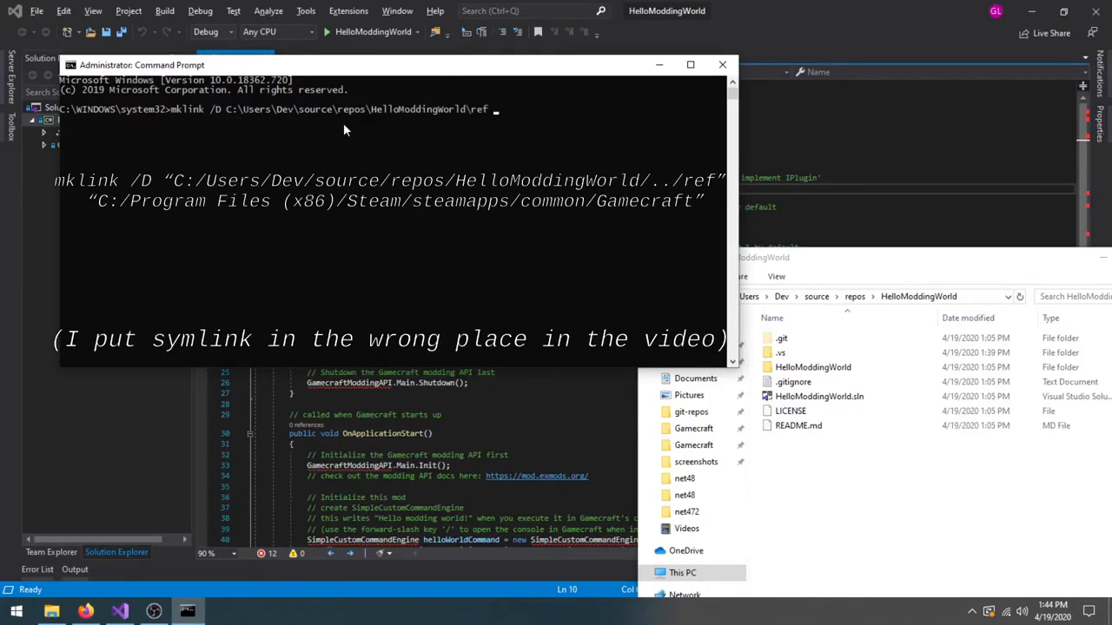
type("C:\\P")
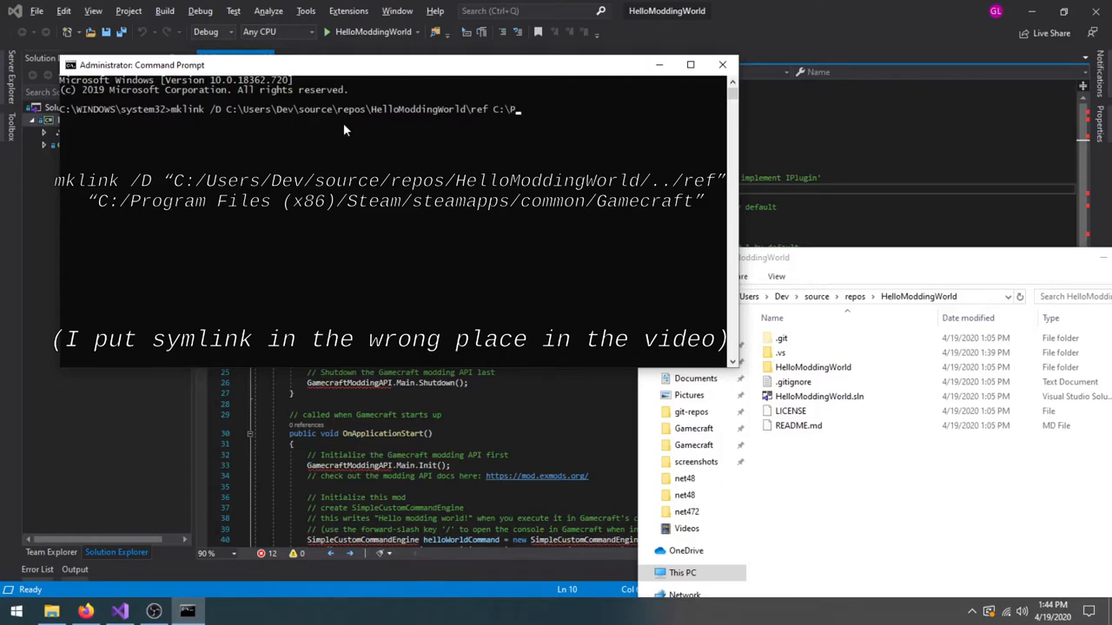
type("\"C:\\Program Files (x86)\"\\Steam\\steam.exe\"")
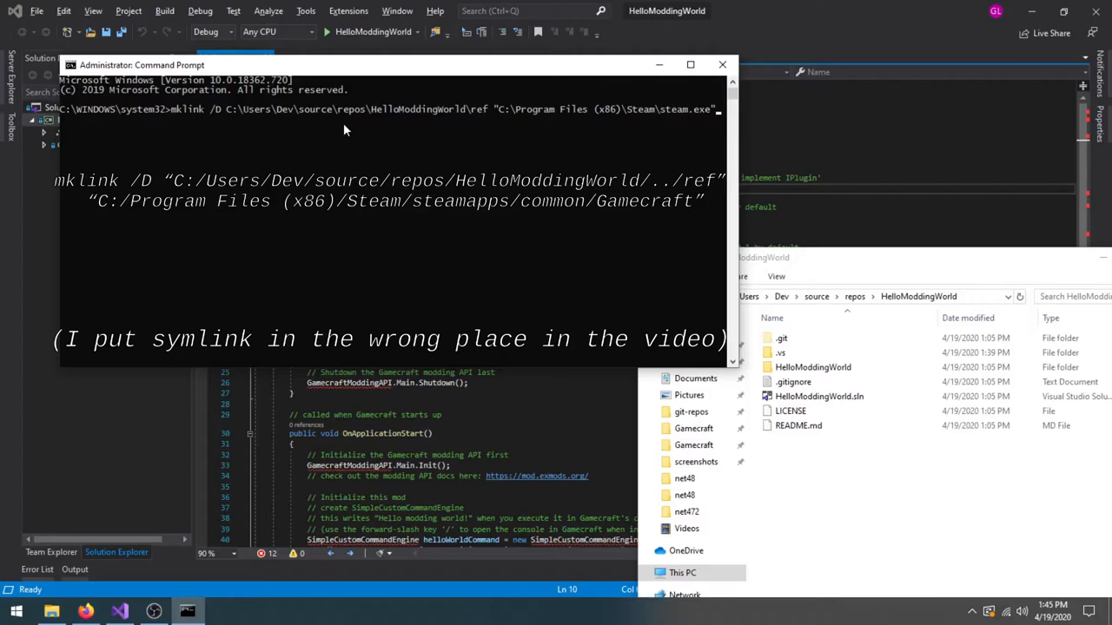
type("steamapps")
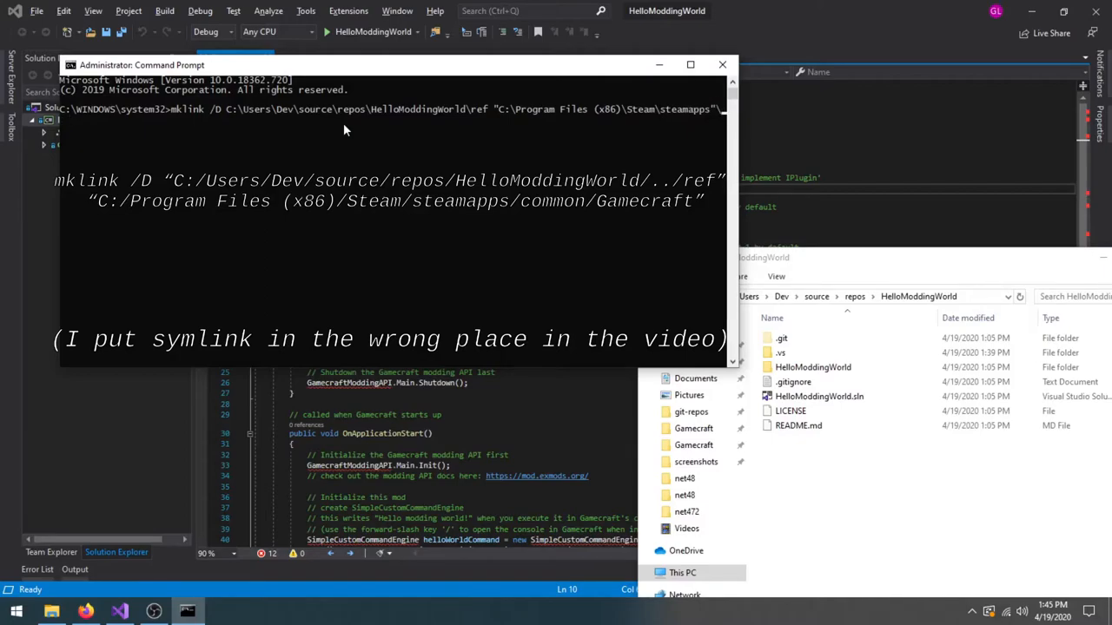
type("mon\\Gamecraft\"")
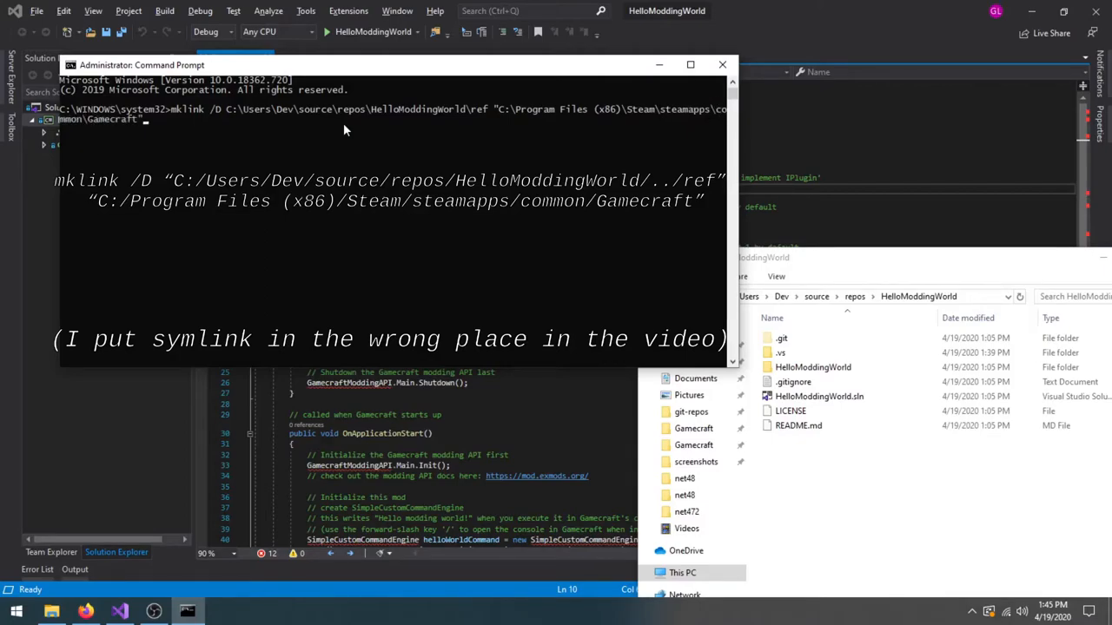
key("enter")
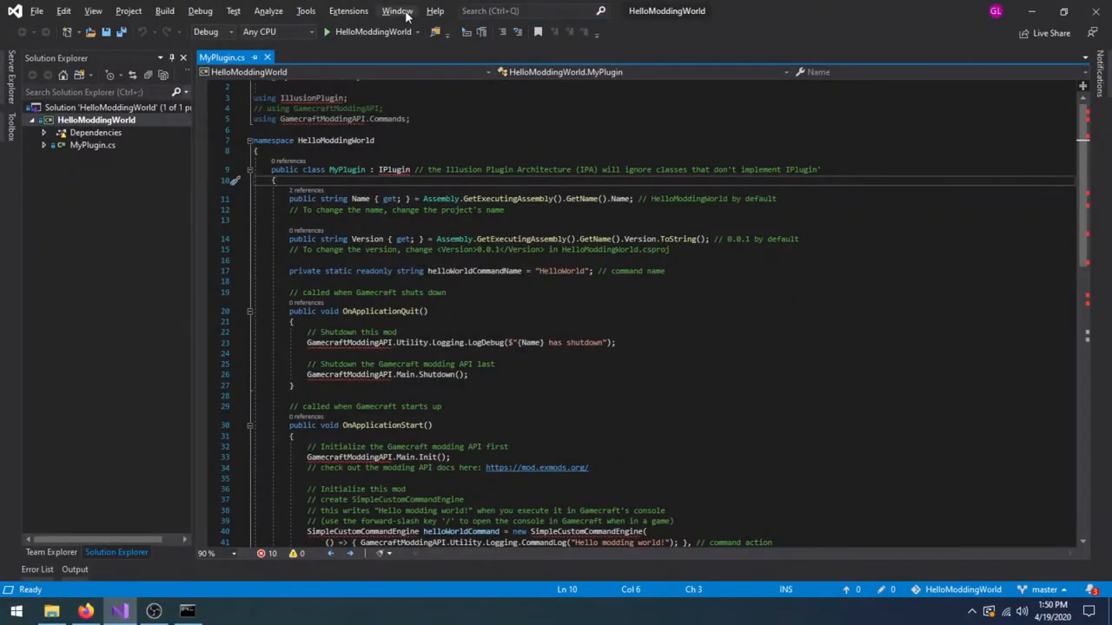
Step: Build the HelloModdingWorld solution from the Build menu
left_click(164, 10)
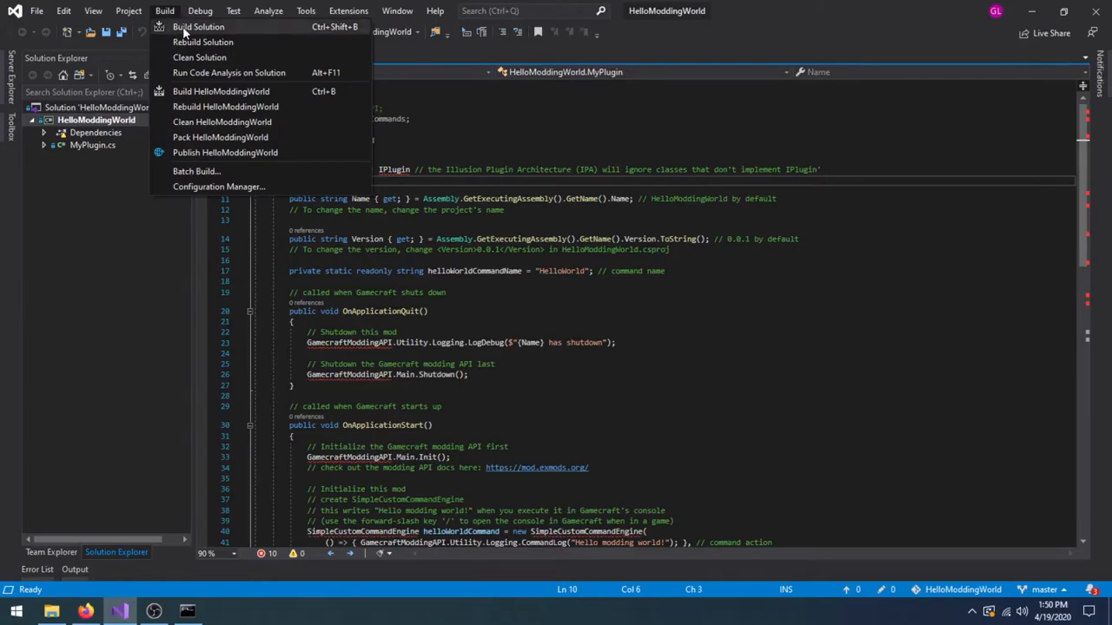
left_click(198, 27)
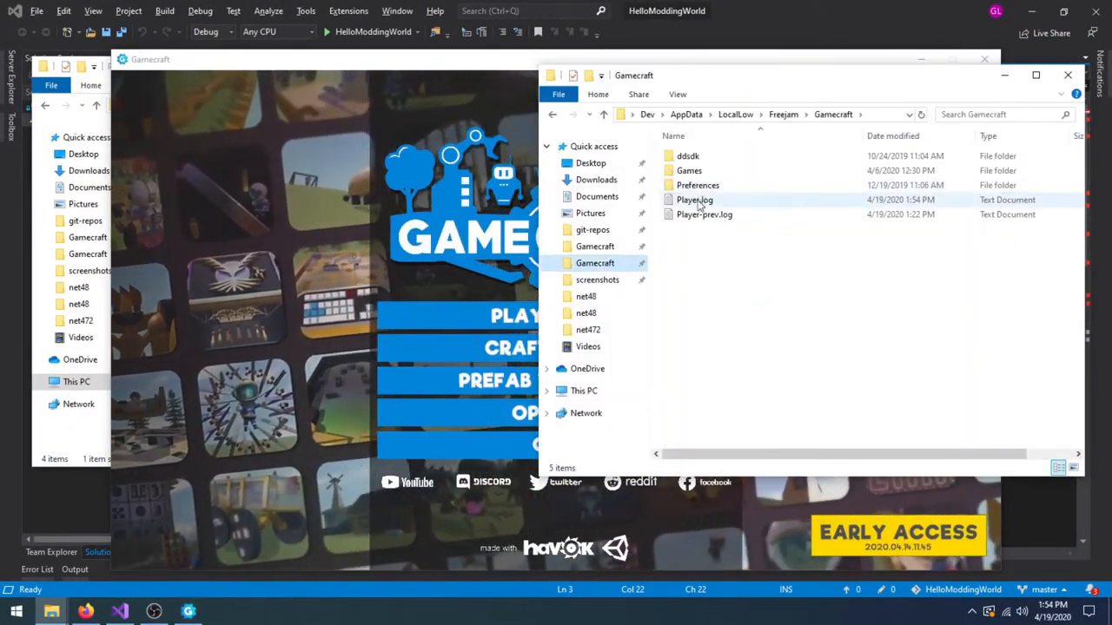
Step: Open Player.log and scroll through the GamecraftModdingAPI Logging docs
double_click(694, 200)
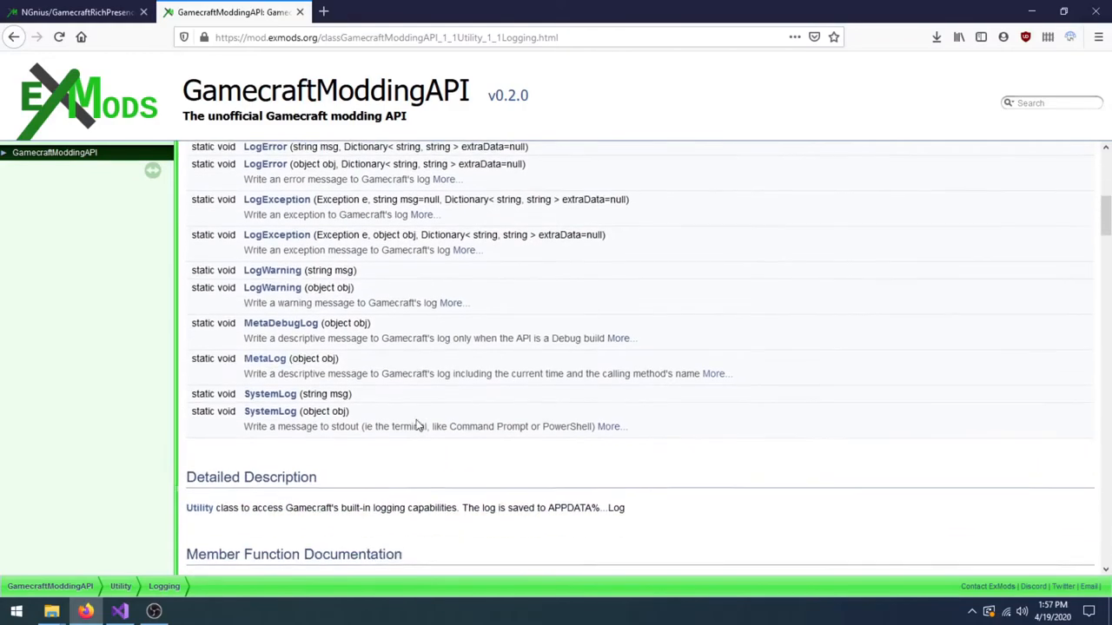
scroll("down", 3)
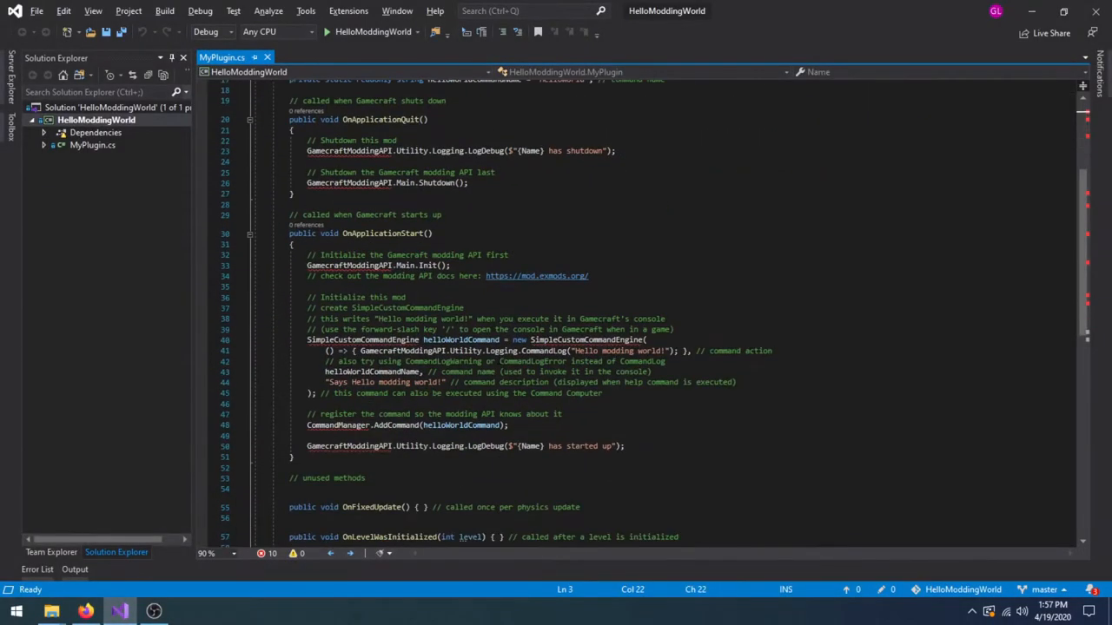
Step: Add a GamecraftModdingAPI MetaLog call logging 'Hello Modding World!' in OnUpdate, then rebuild
scroll("down", 3)
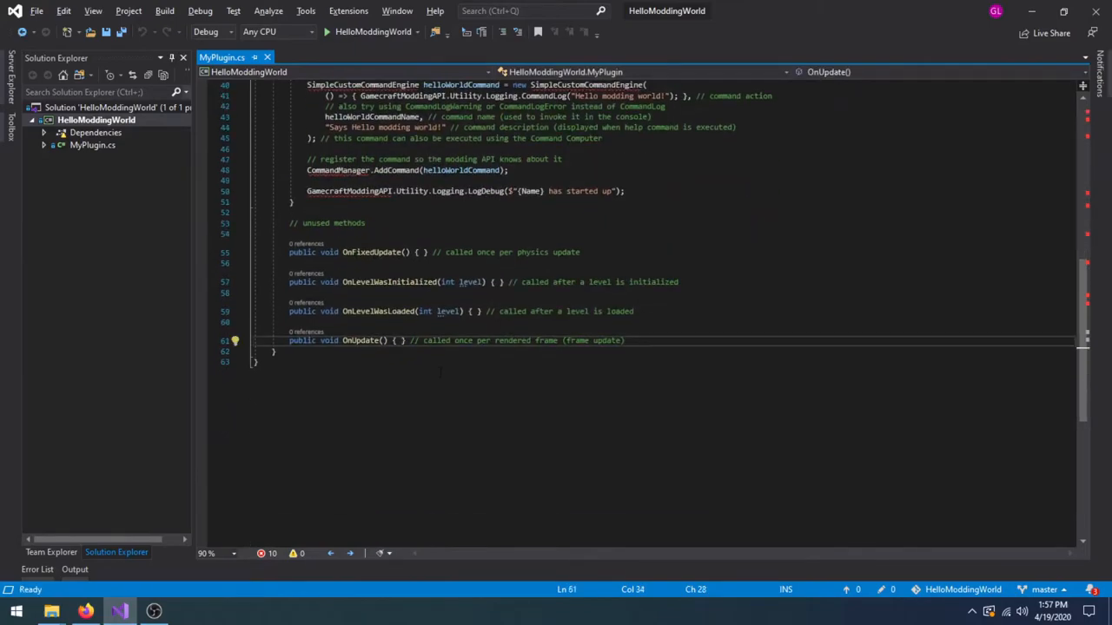
type("GamecraftModdingAPI.Utility.Logging.MetaLog")
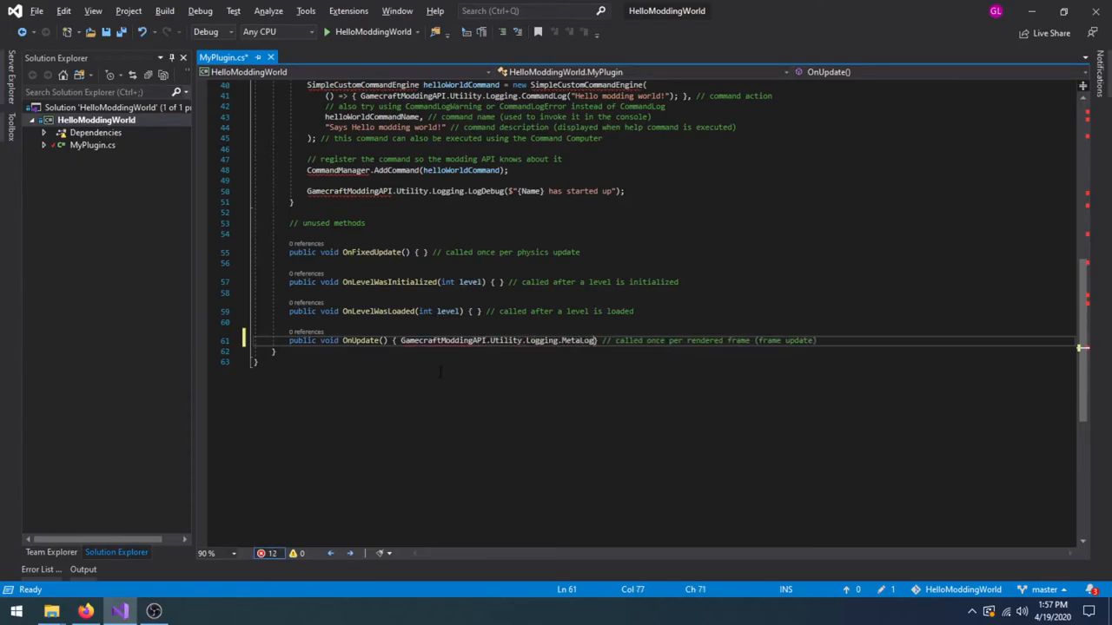
type("H\"")
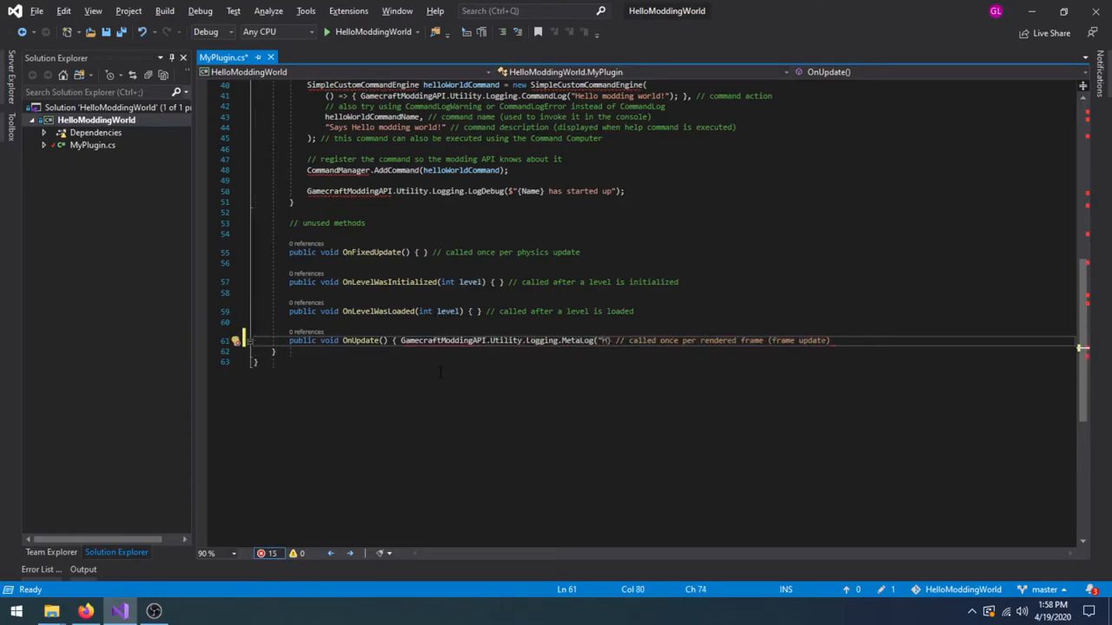
type("ello Modding World! This will be output to Player.log every frame.")
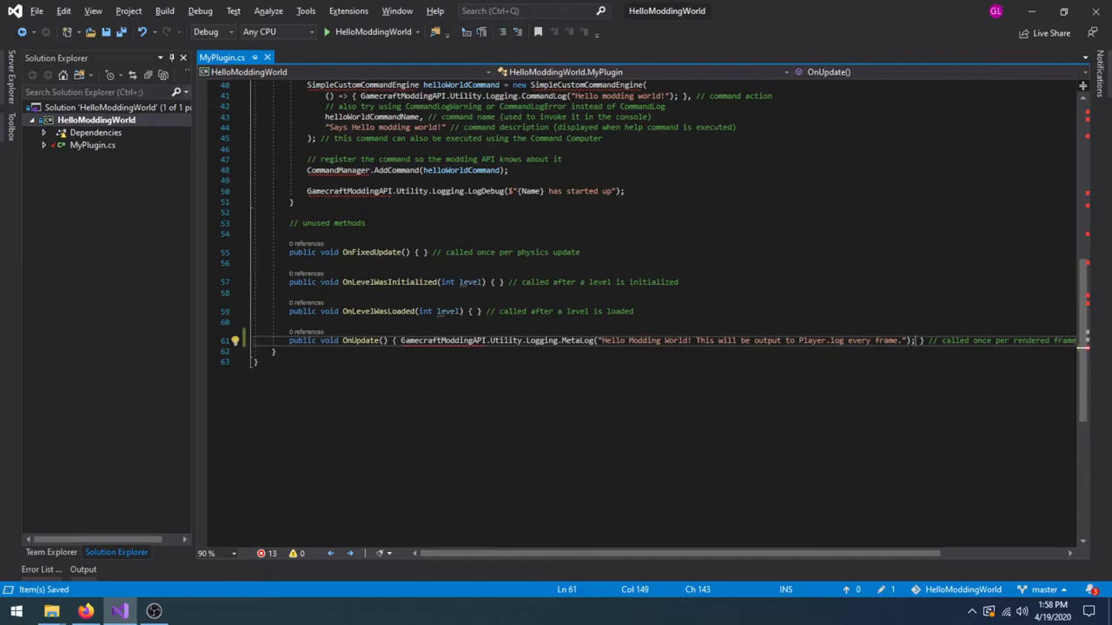
left_click(164, 10)
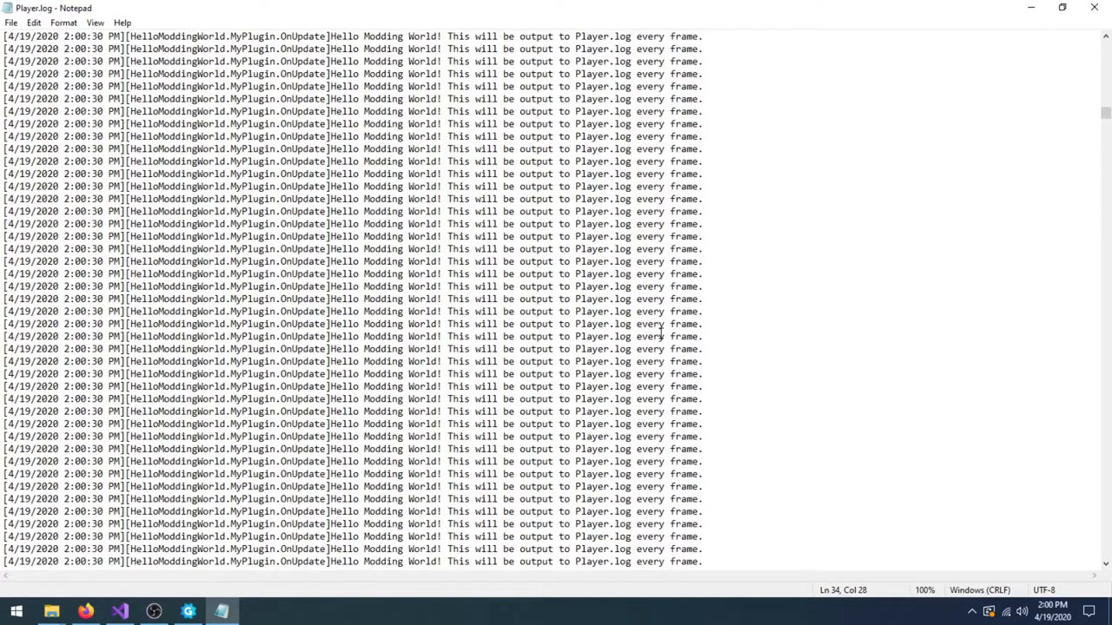
scroll("down", 3)
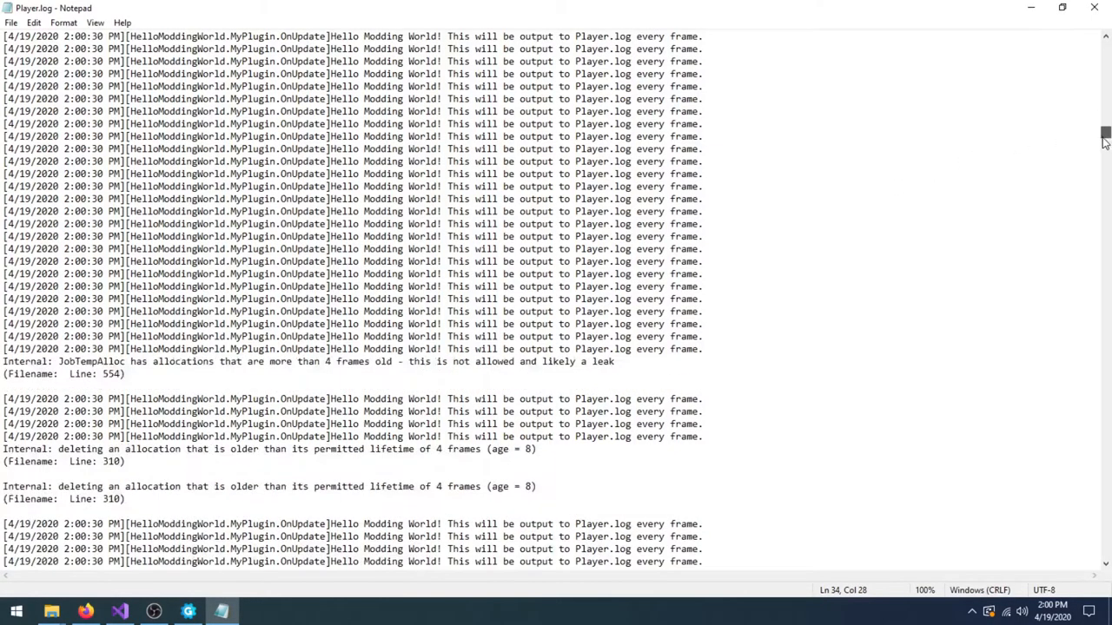